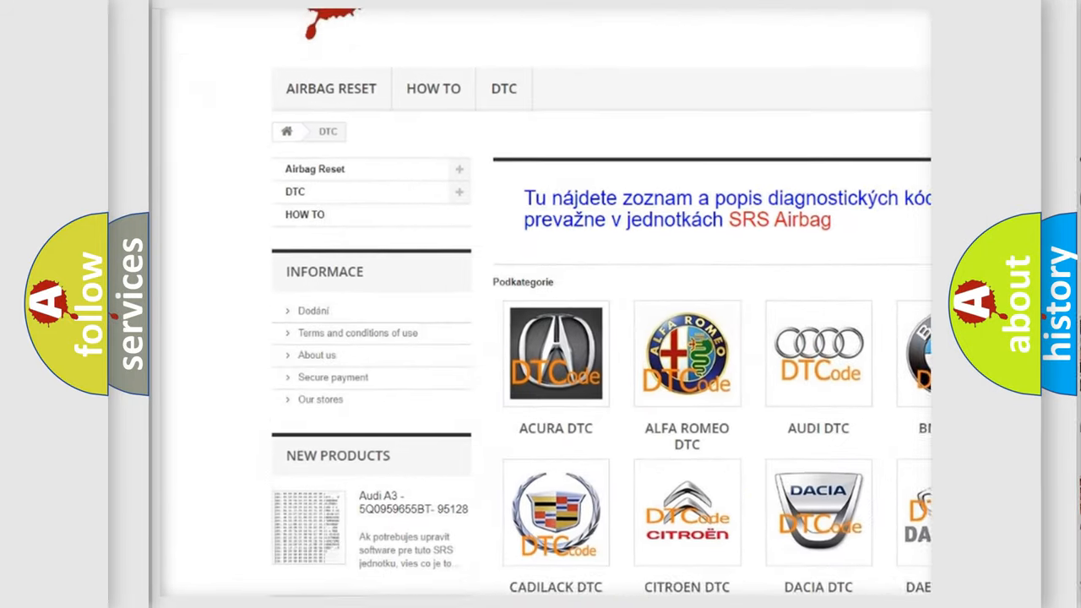
scroll("down", 3)
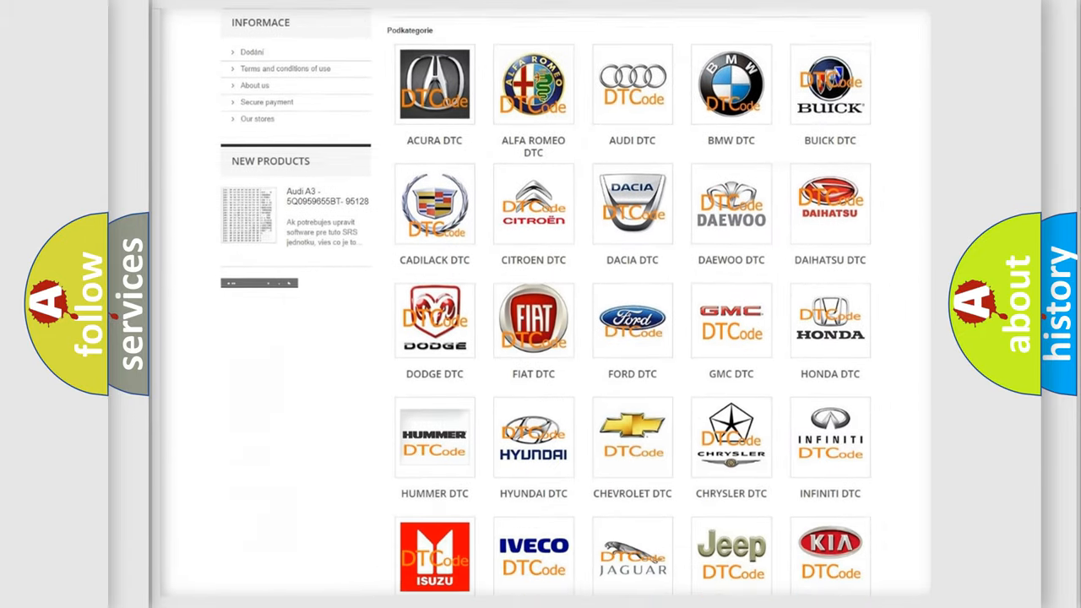
scroll("down", 3)
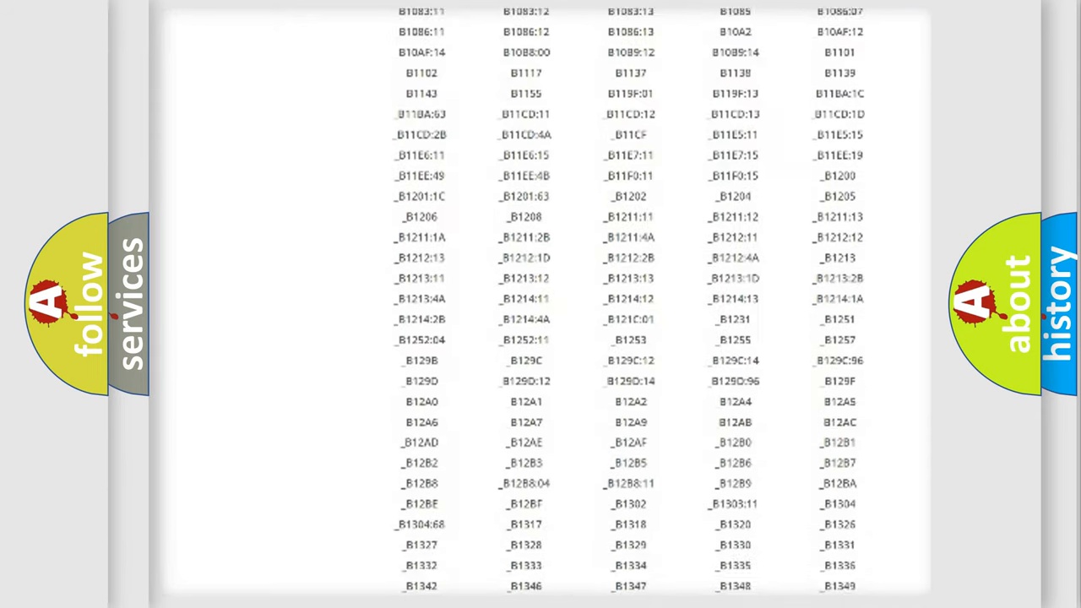
scroll("down", 3)
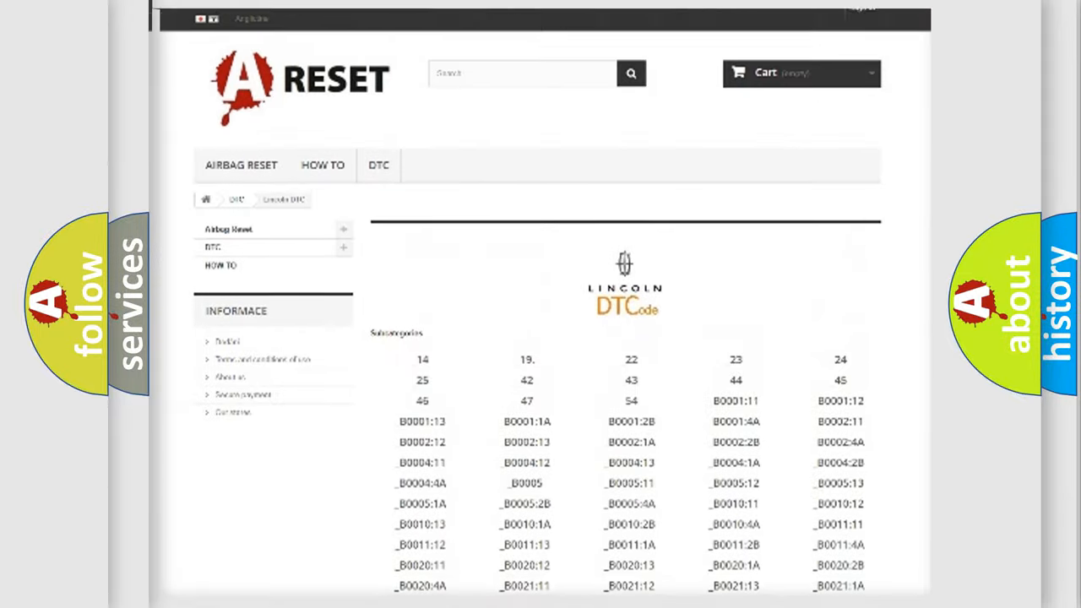
scroll("up", 3)
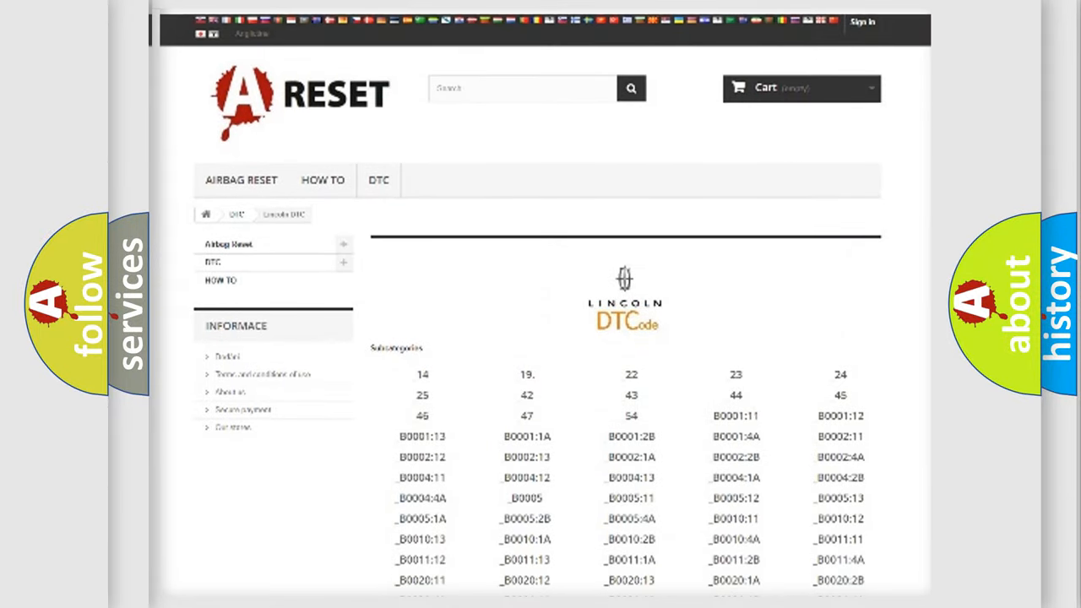